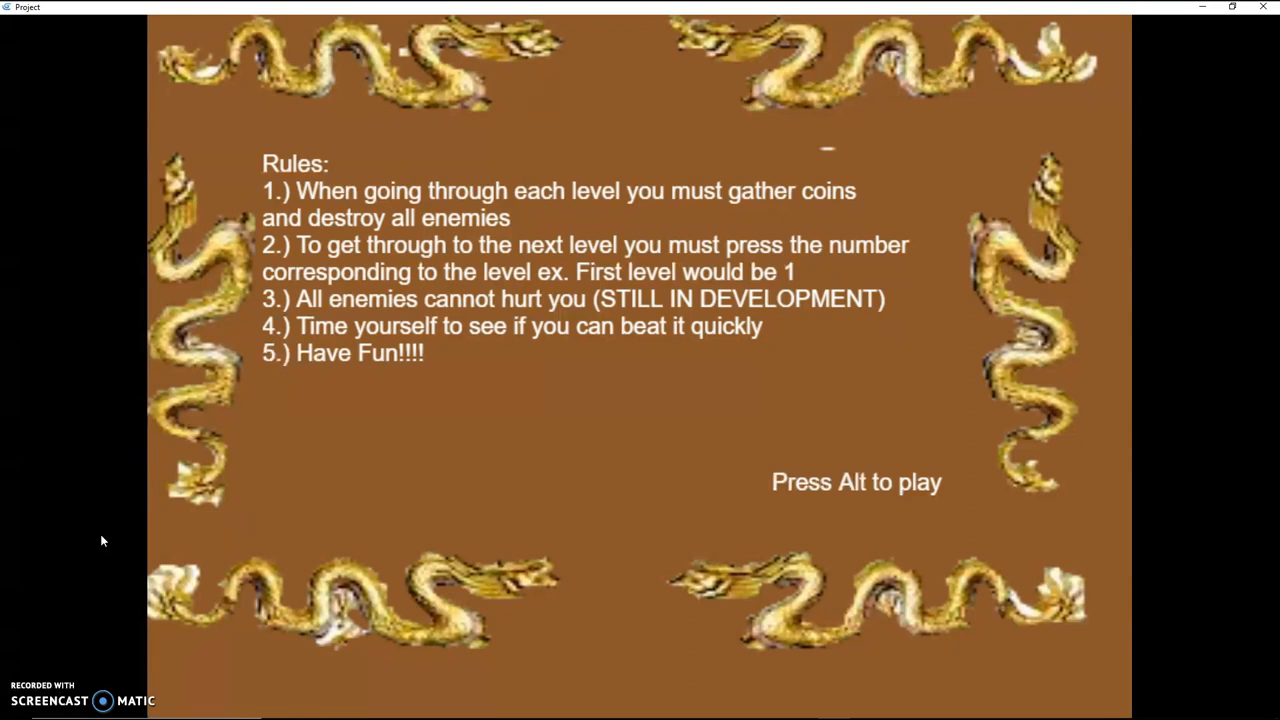
# Start the game from the rules screen and walk the character right past the cabin toward the bushes
pyautogui.press('alt')
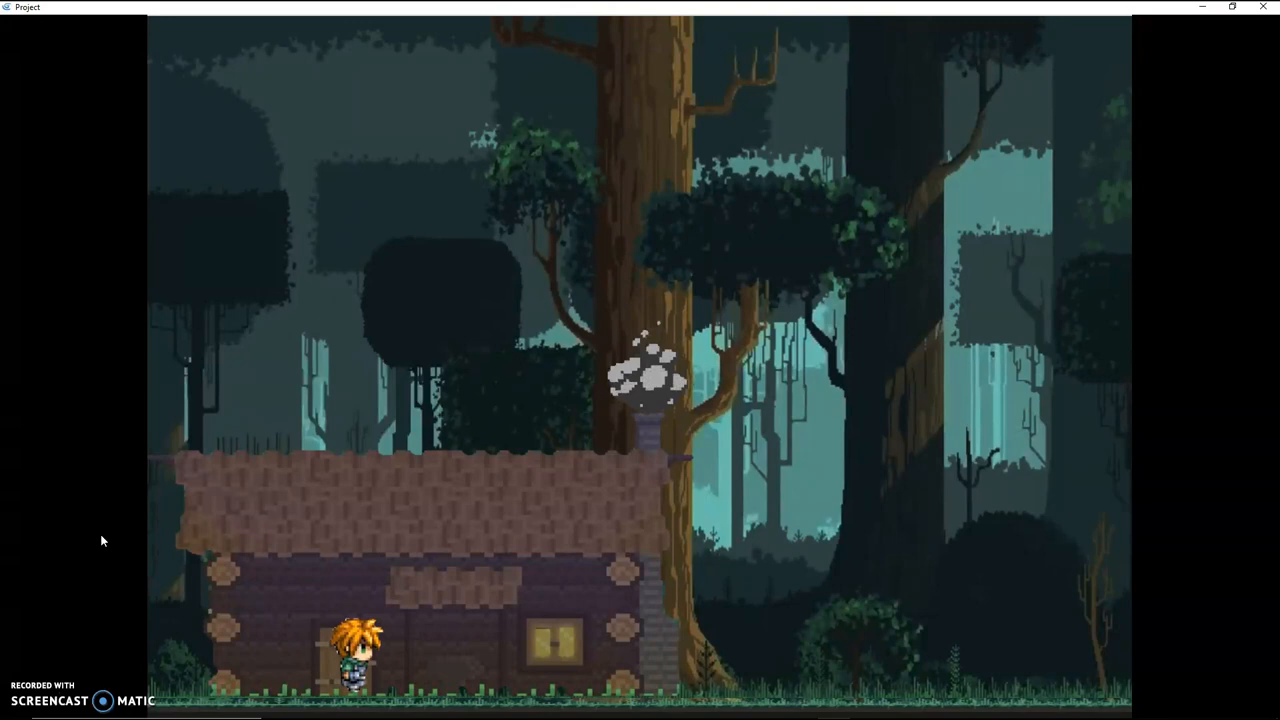
pyautogui.press('Right')
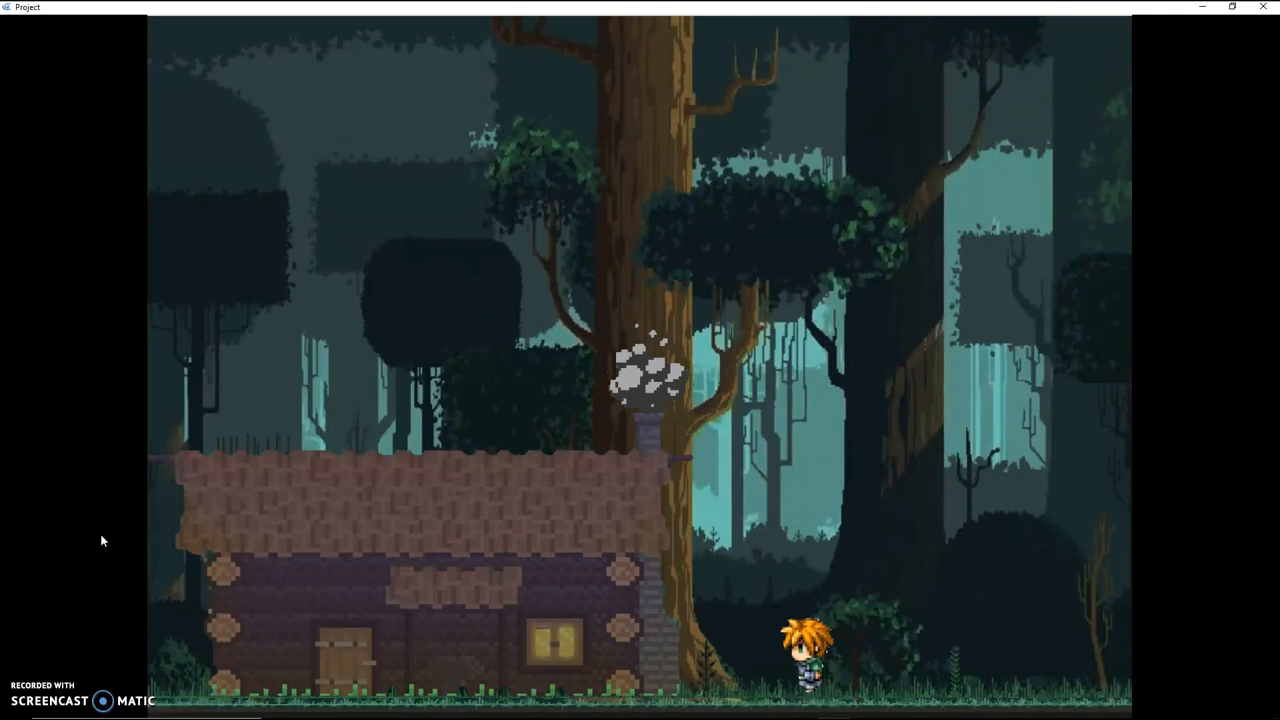